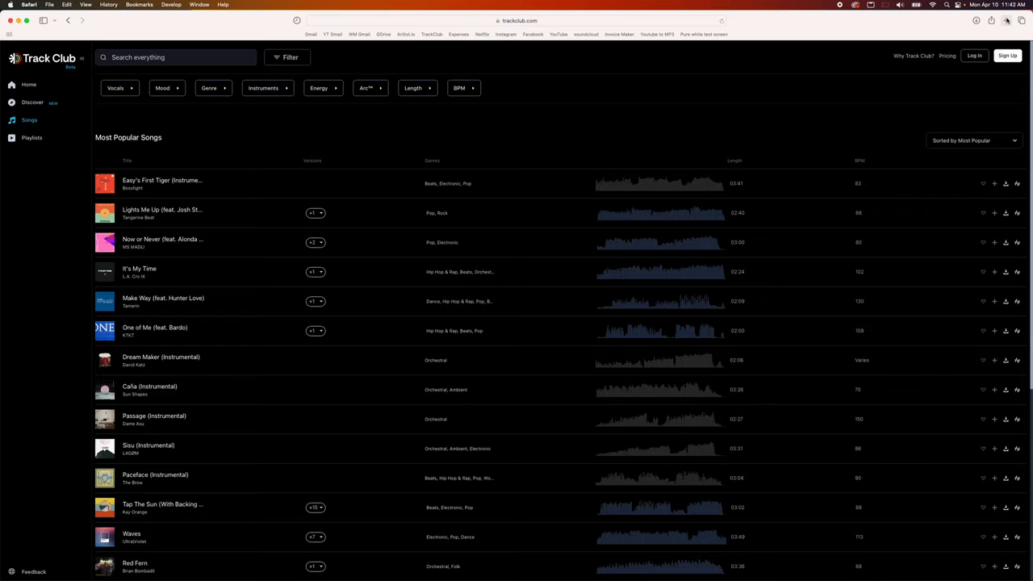
- Open Artlist.io in a new tab and browse its Music catalogue after glancing at Templates
left_click(1006, 21)
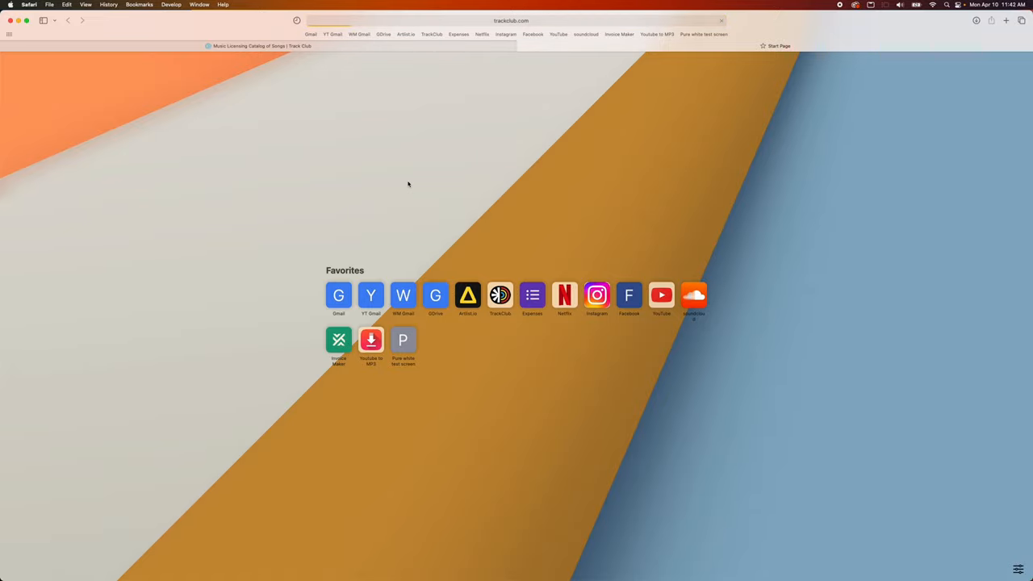
left_click(468, 294)
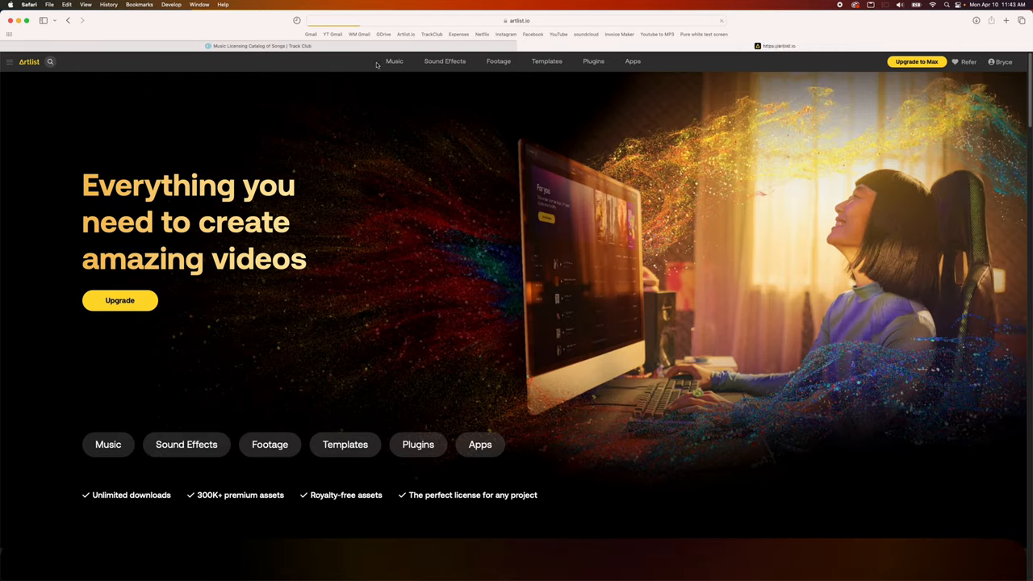
left_click(393, 60)
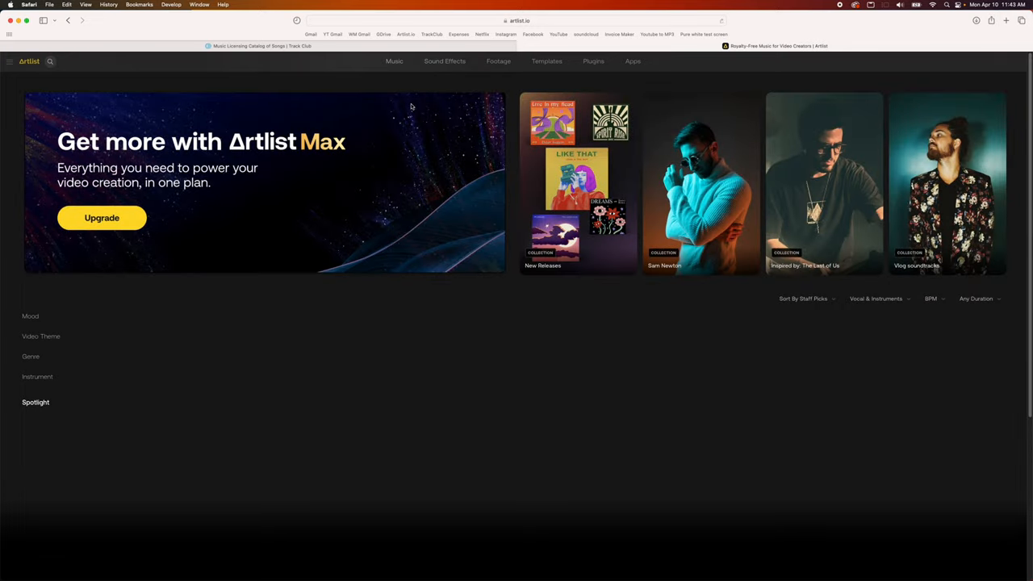
left_click(394, 61)
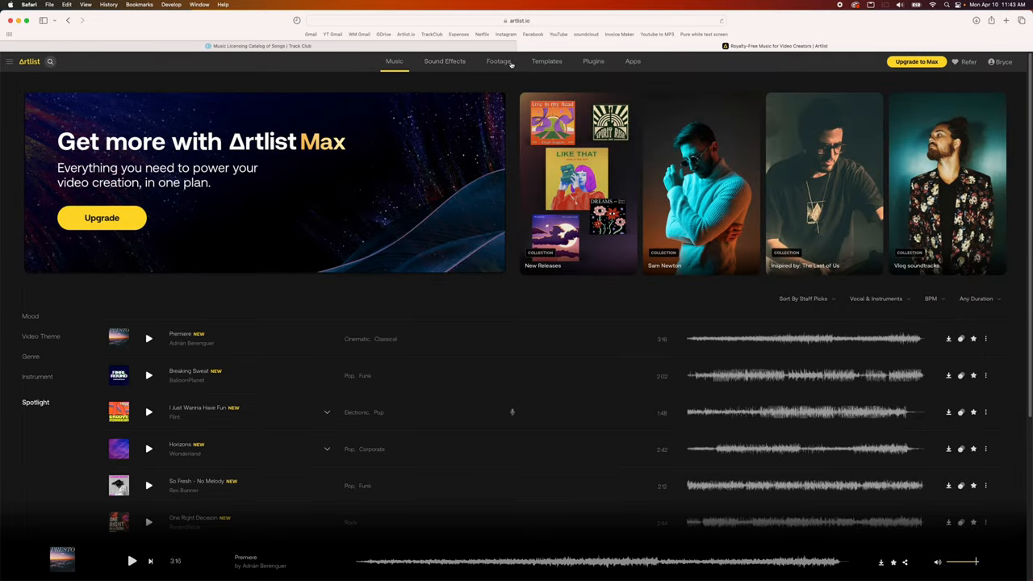
left_click(547, 60)
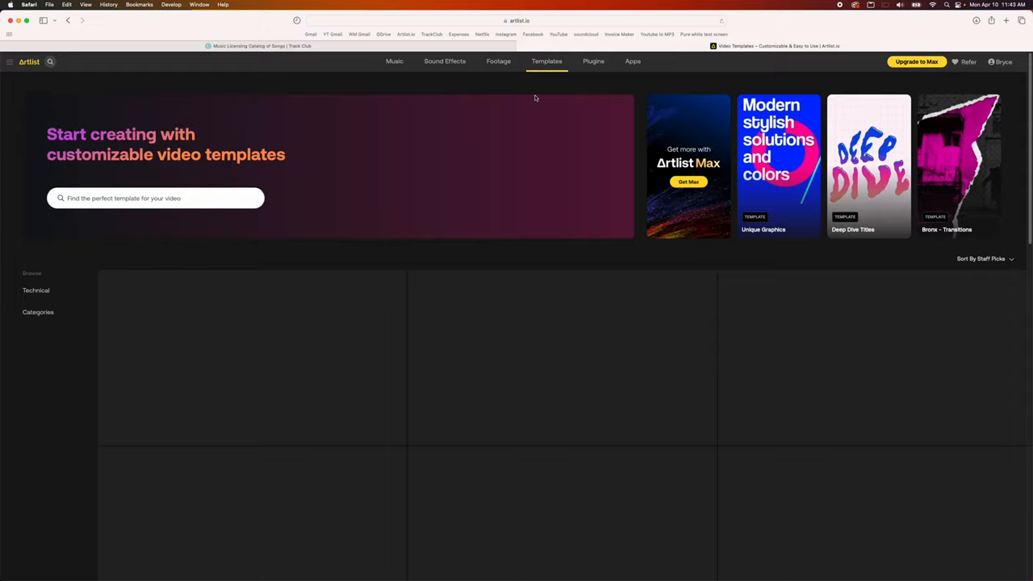
left_click(394, 61)
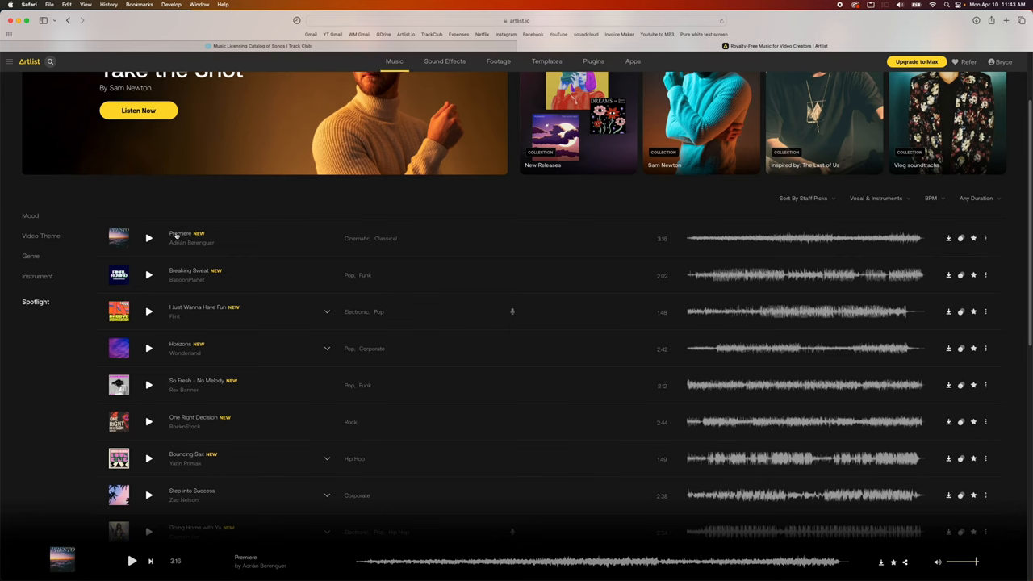
- Preview 'I Just Wanna Have Fun' and its No Lead Vocals version on Artlist
left_click(180, 238)
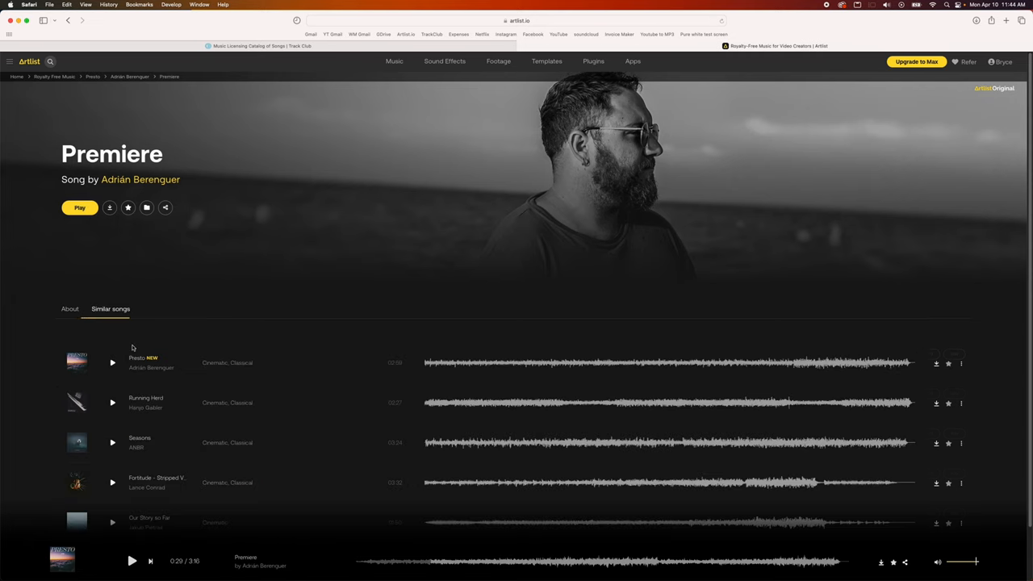
left_click(394, 60)
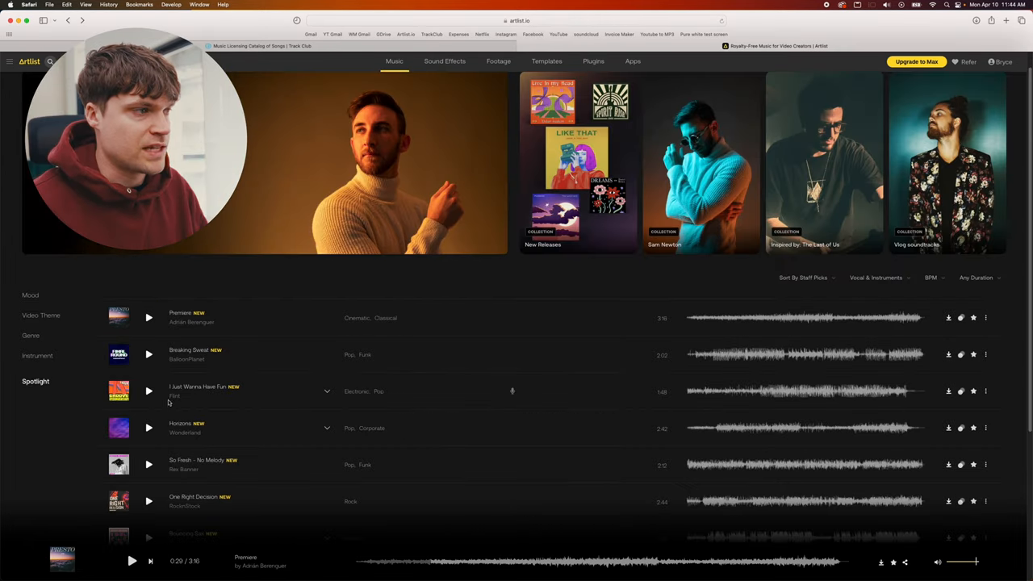
left_click(148, 391)
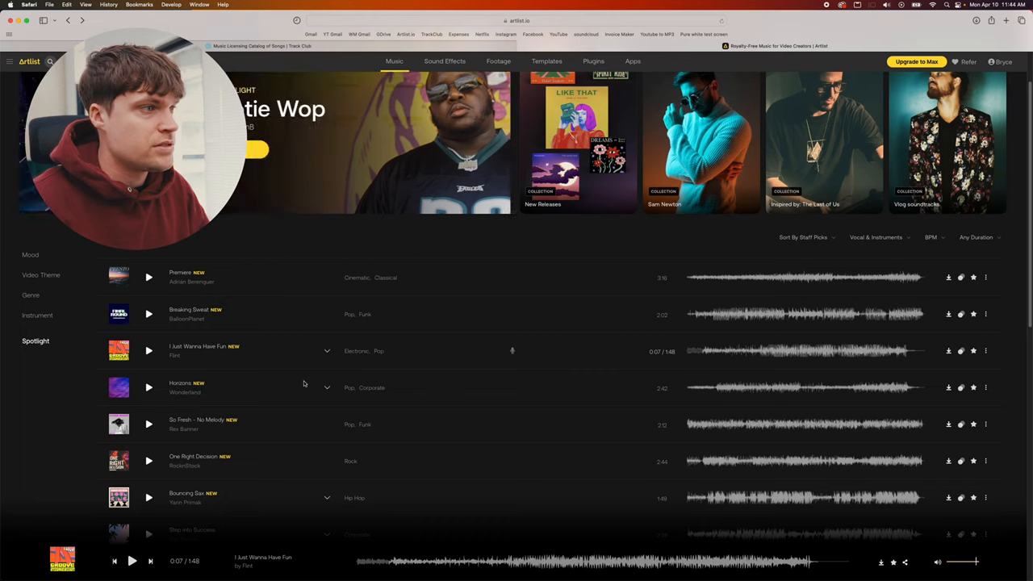
left_click(327, 350)
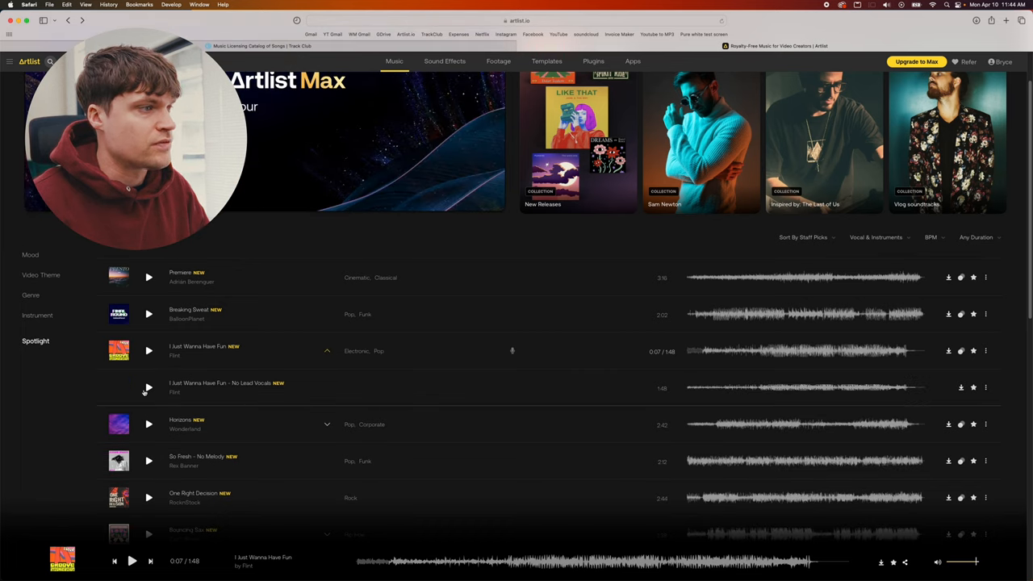
left_click(148, 387)
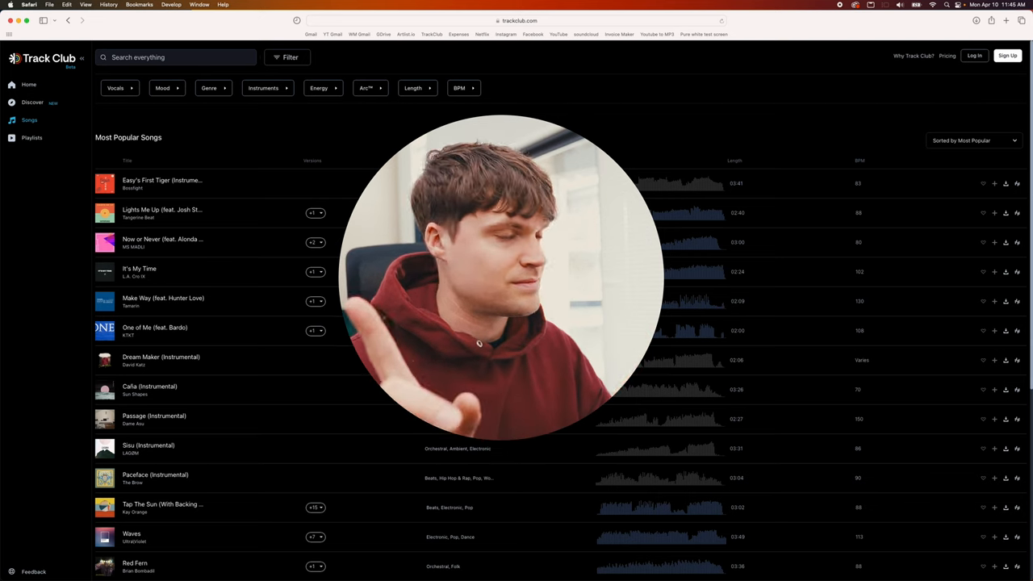
- Filter the Track Club song list by the Hip Hop & Rap genre
left_click(209, 88)
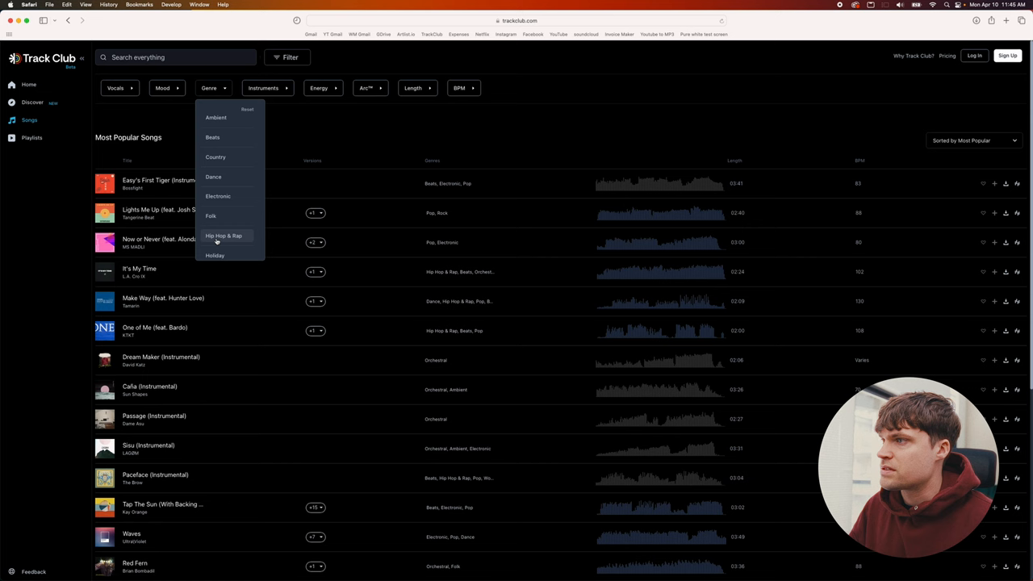
scroll("down", 3)
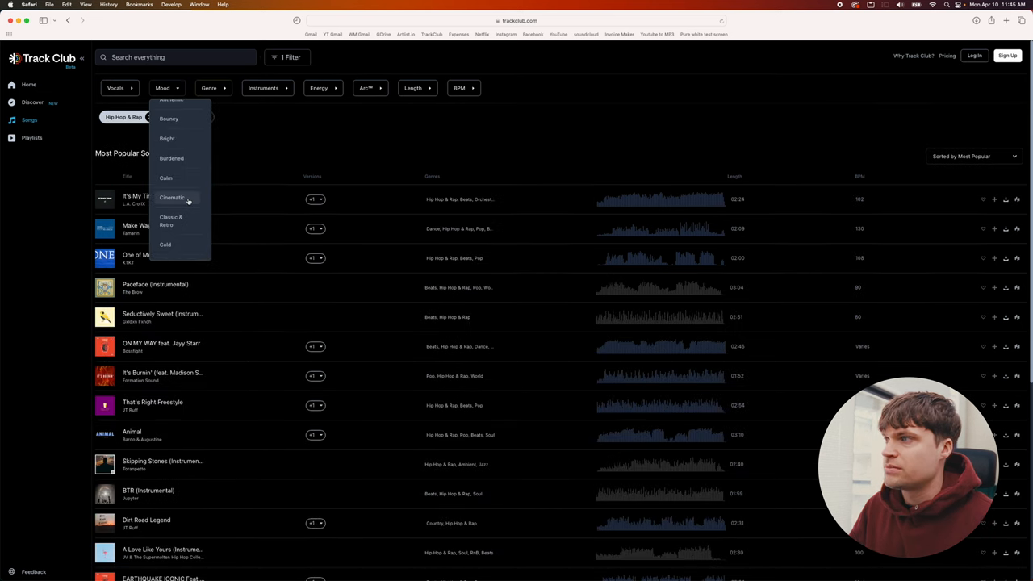
scroll("down", 3)
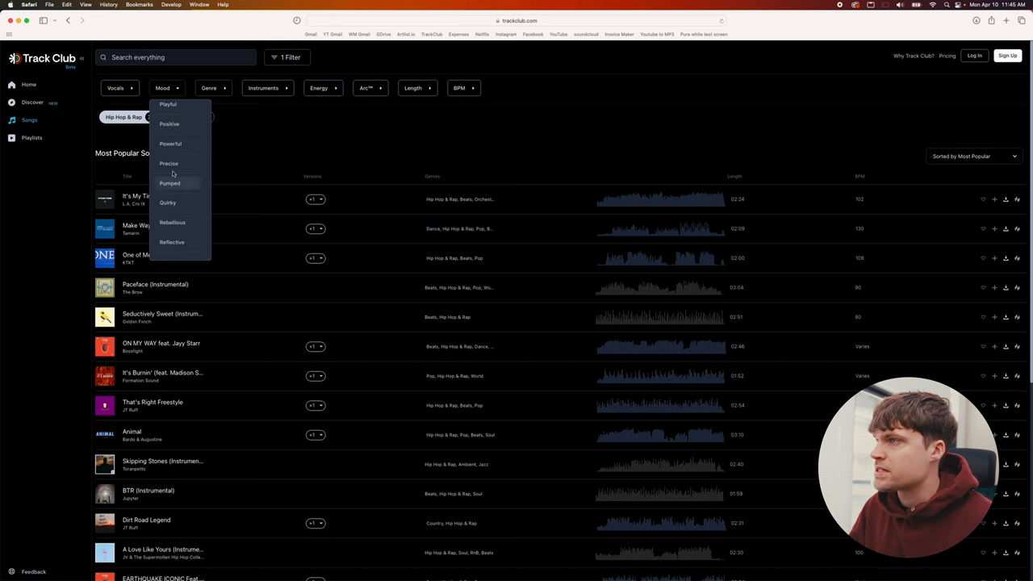
left_click(168, 163)
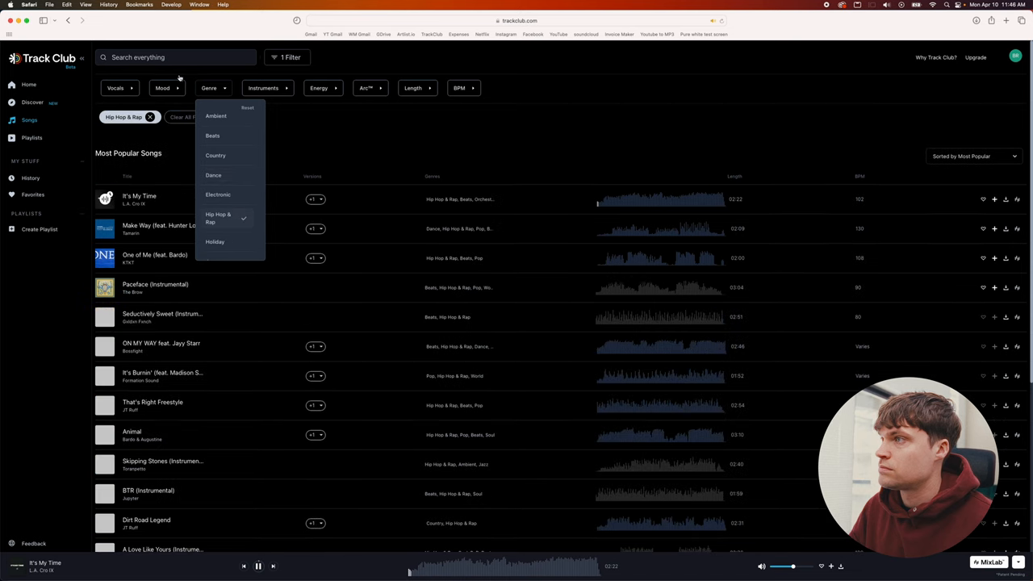
left_click(162, 88)
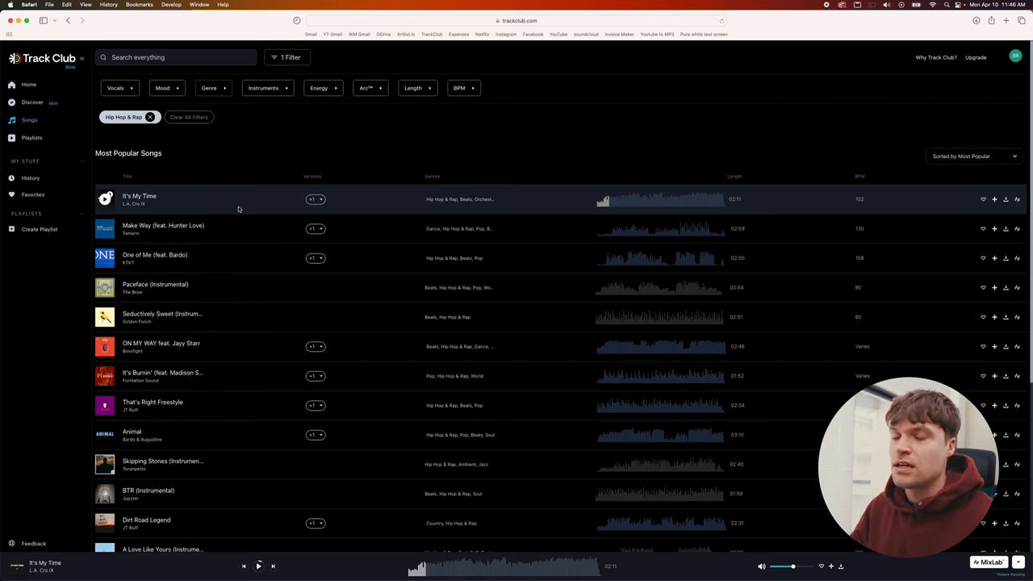
- Add the Organic mood filter and preview Ready For The World
left_click(162, 88)
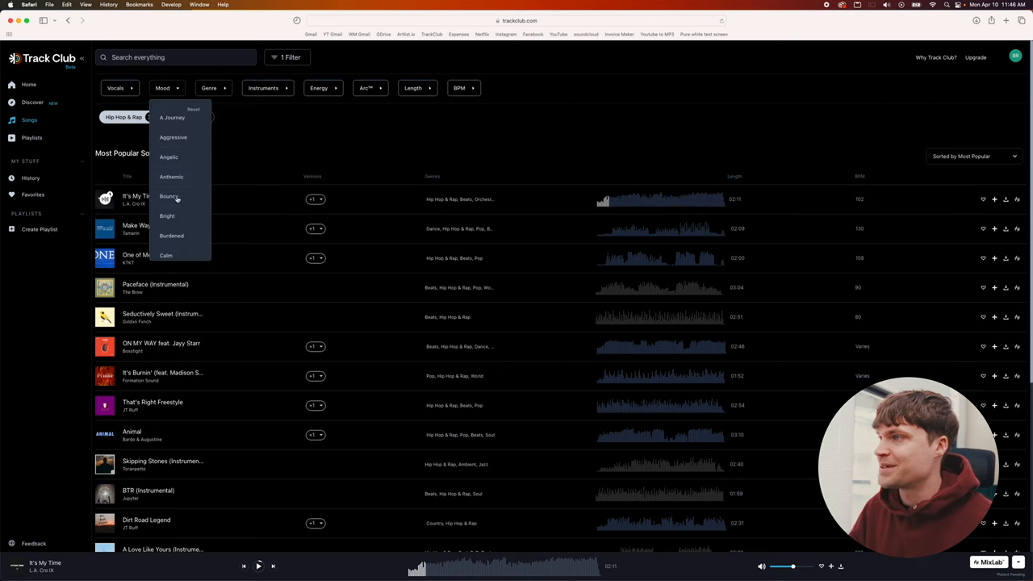
scroll("down", 3)
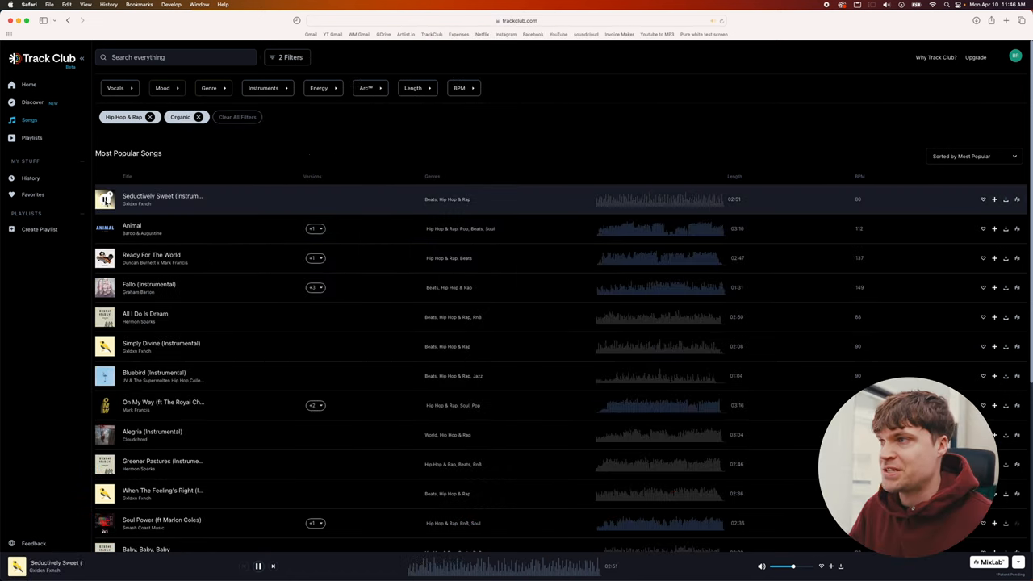
left_click(105, 228)
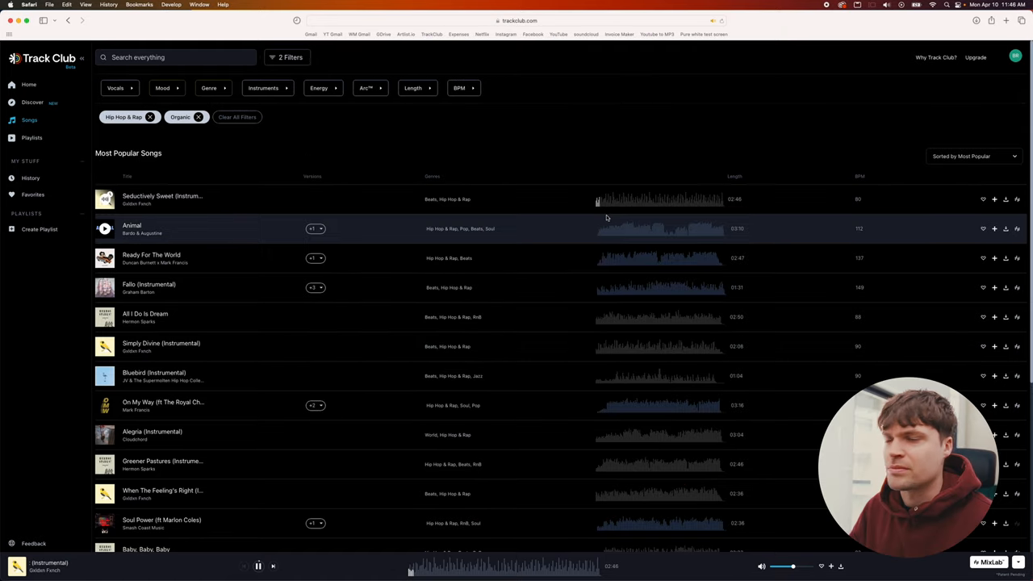
left_click(105, 200)
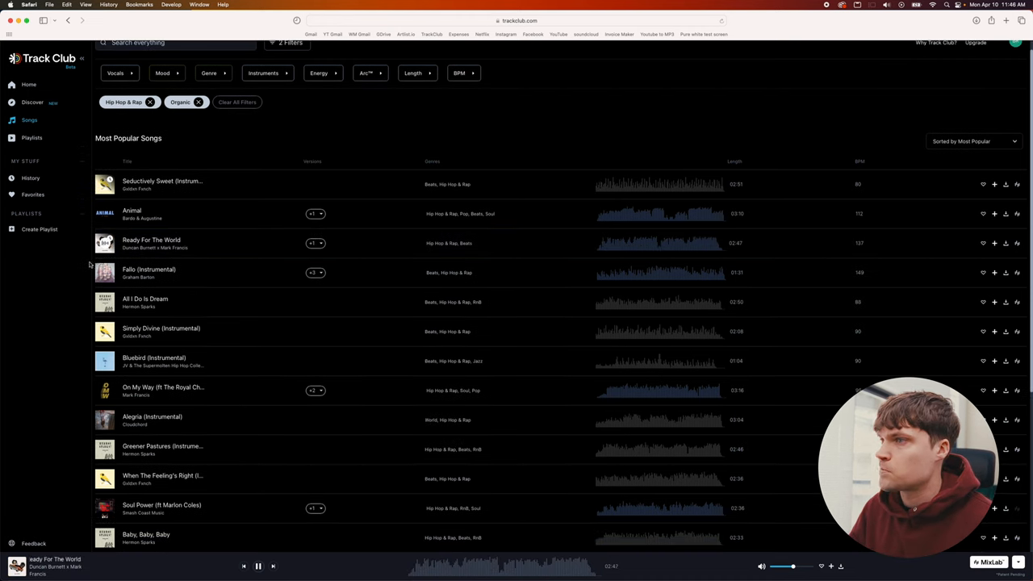
- Preview Simply Divine (Instrumental), then Bluebird (Instrumental)
left_click(105, 271)
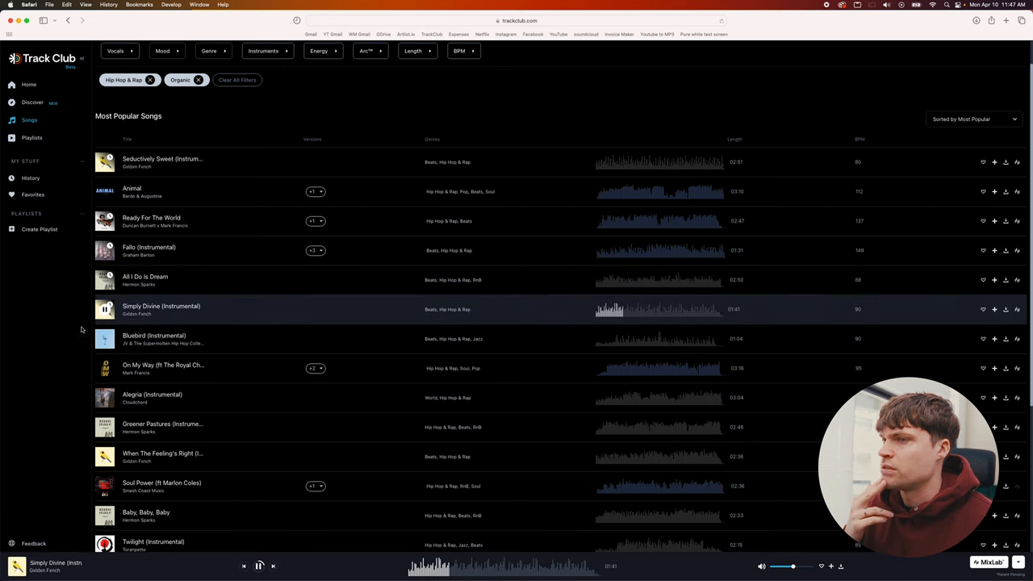
left_click(105, 338)
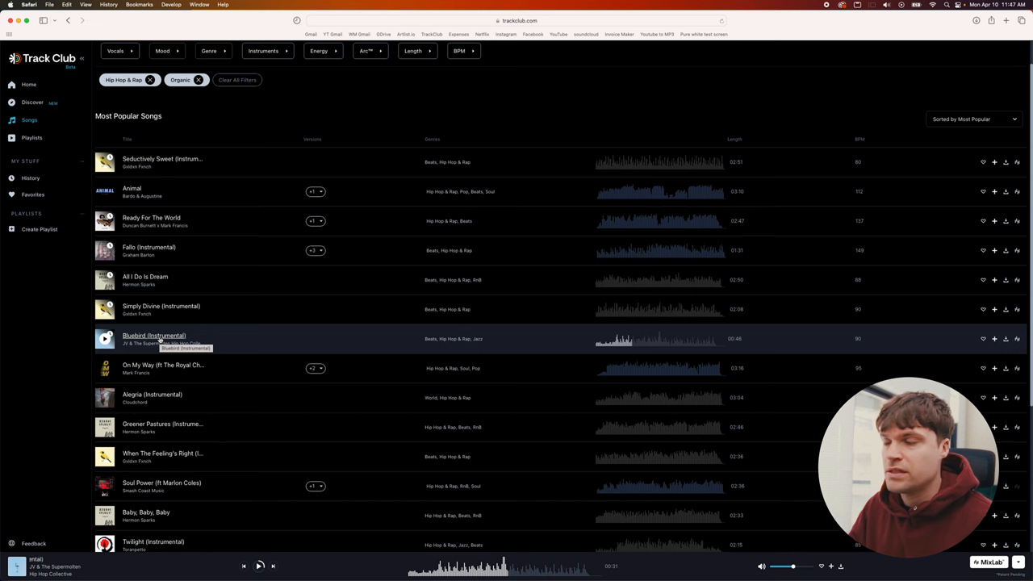
- Open the Bluebird (Instrumental) song page to view its MixLab stems
left_click(153, 338)
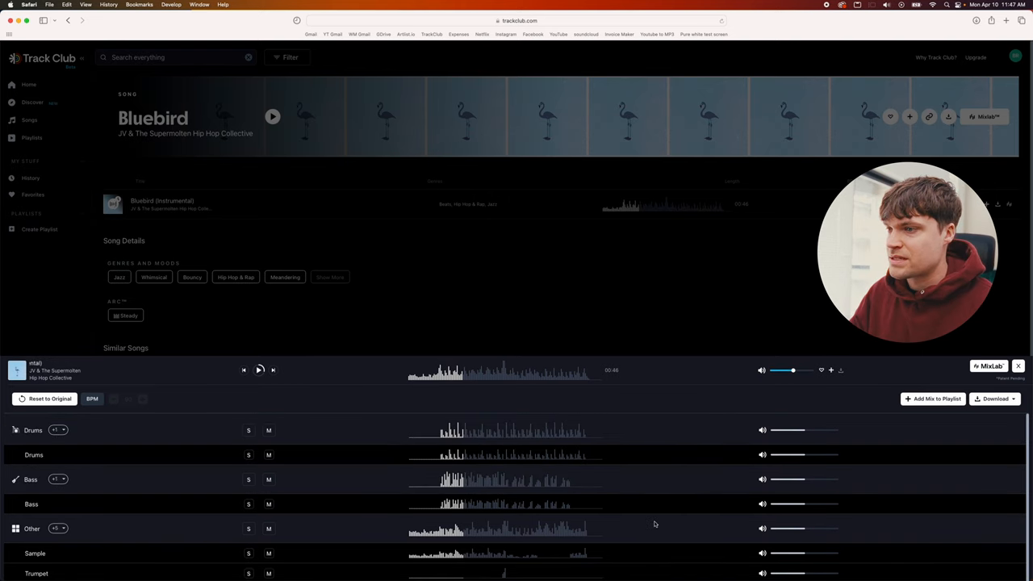
mouse_move(650, 487)
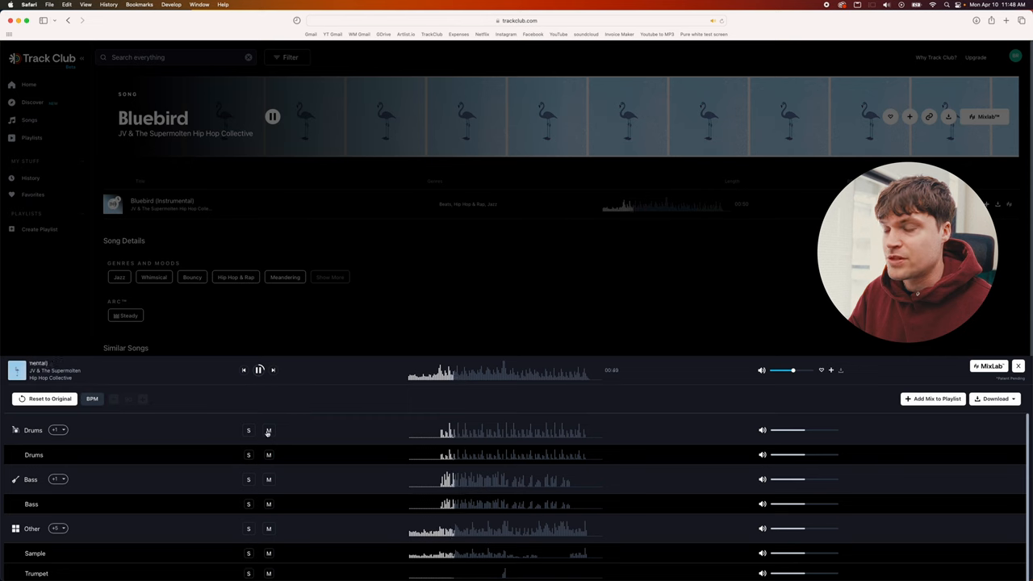
- Mute then solo the Drums stem, and solo the Other stem group in MixLab
left_click(268, 430)
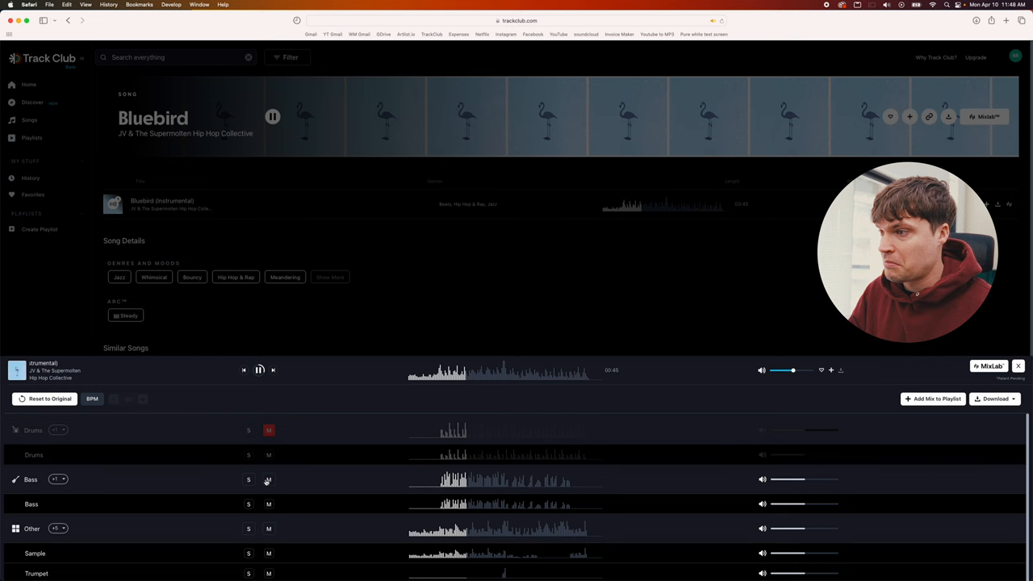
scroll("down", 3)
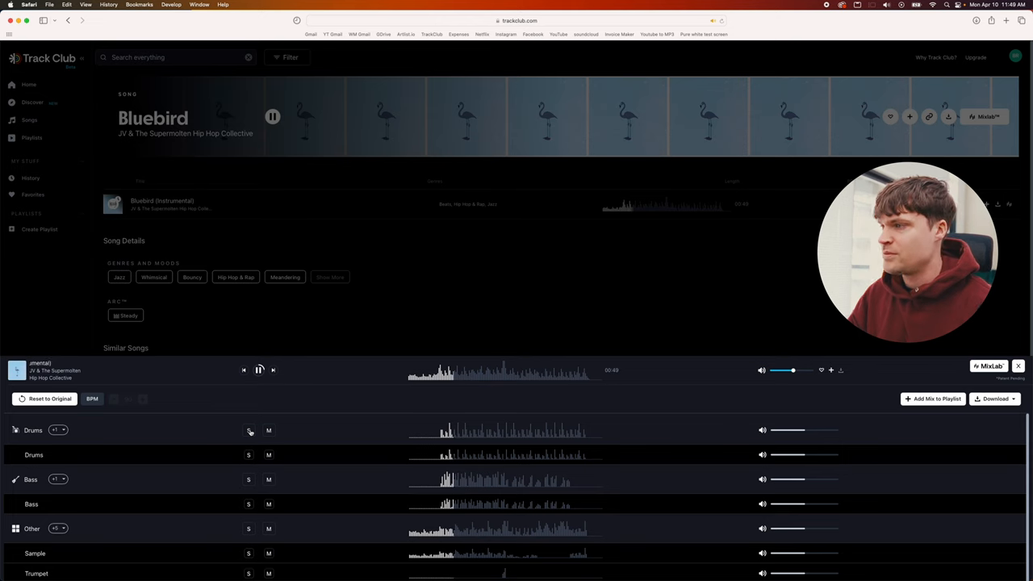
left_click(248, 430)
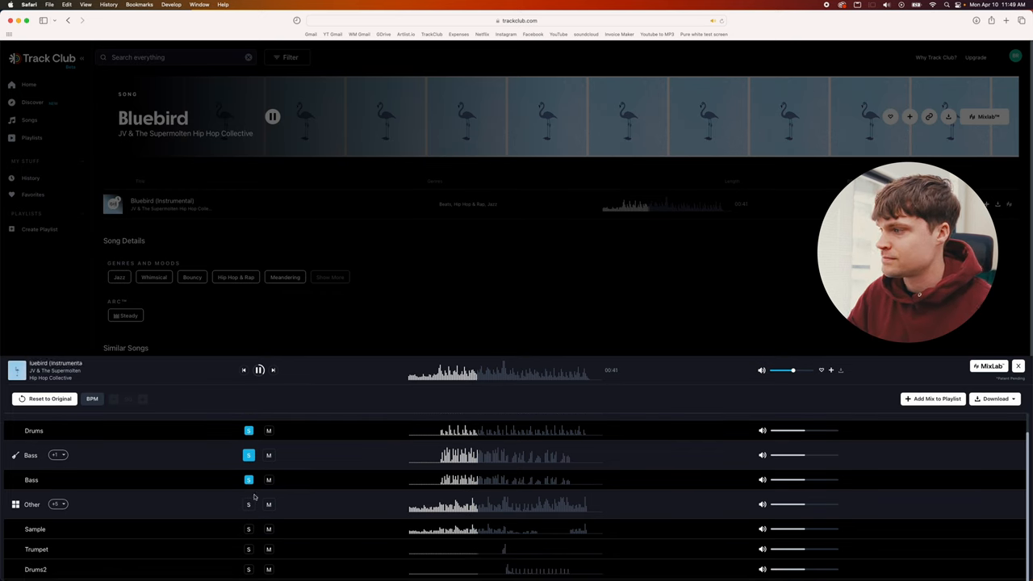
scroll("down", 3)
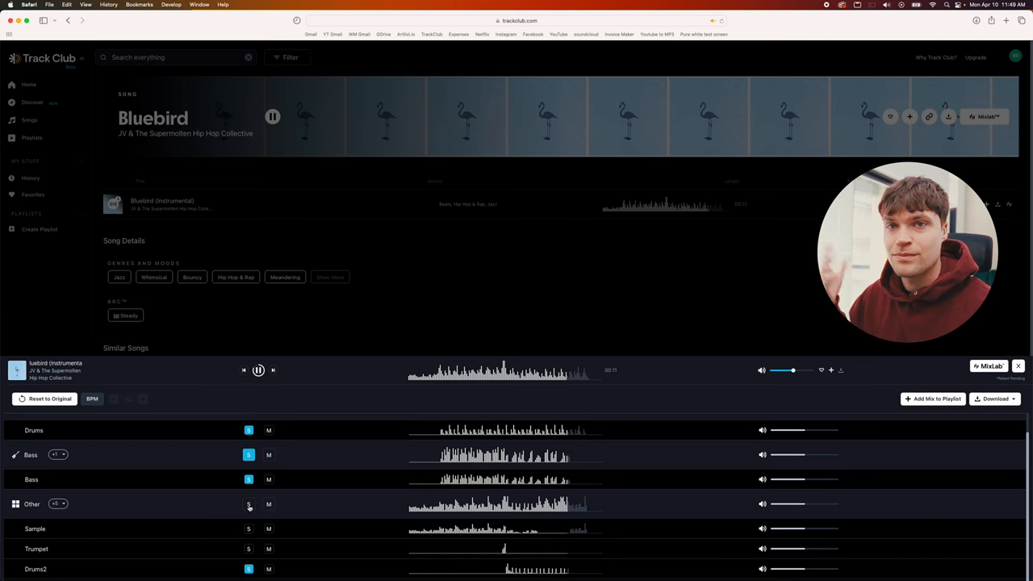
left_click(249, 504)
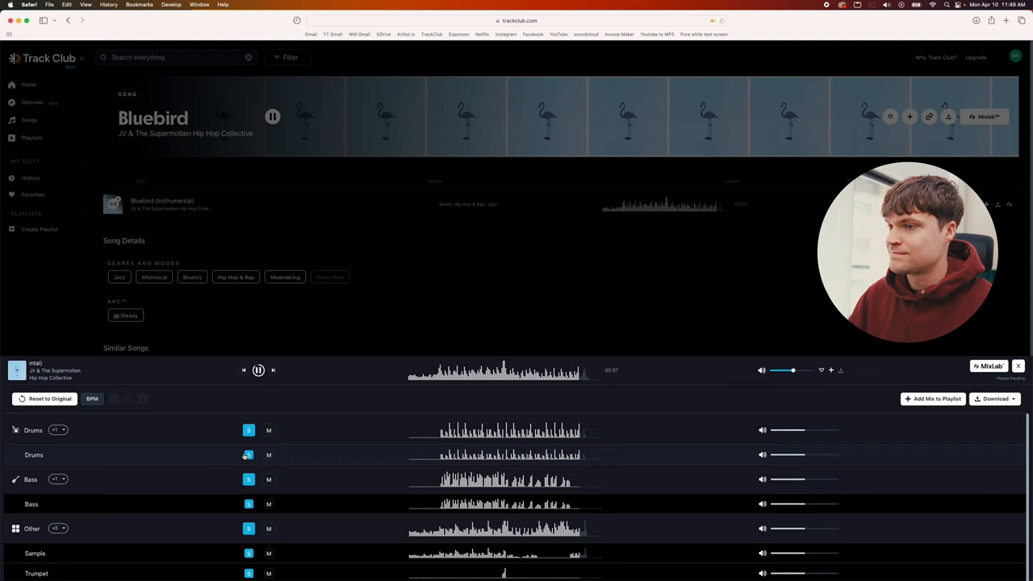
scroll("down", 3)
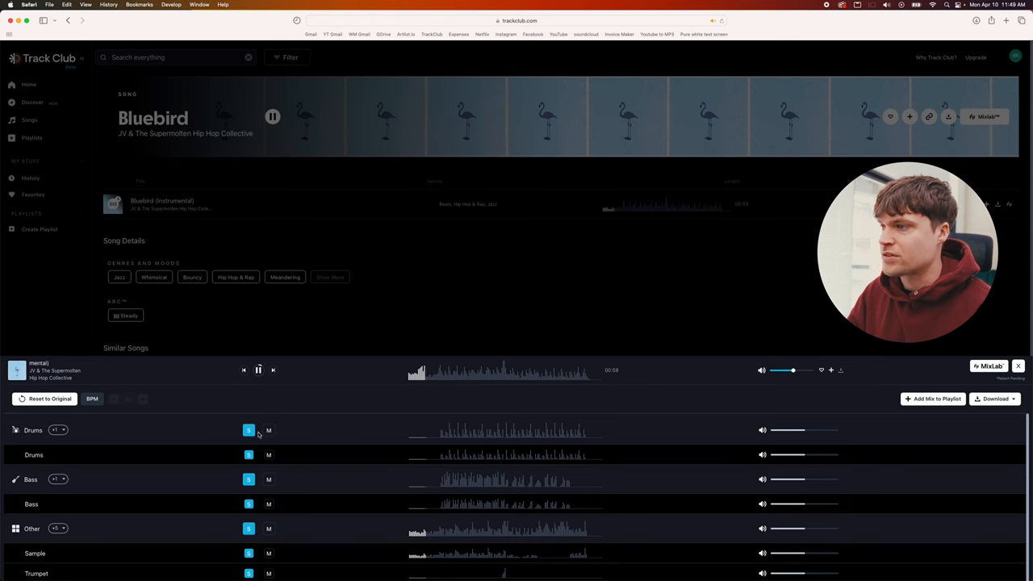
- Unsolo the Other group, resume playback, and solo the SynthBells stem
scroll("down", 3)
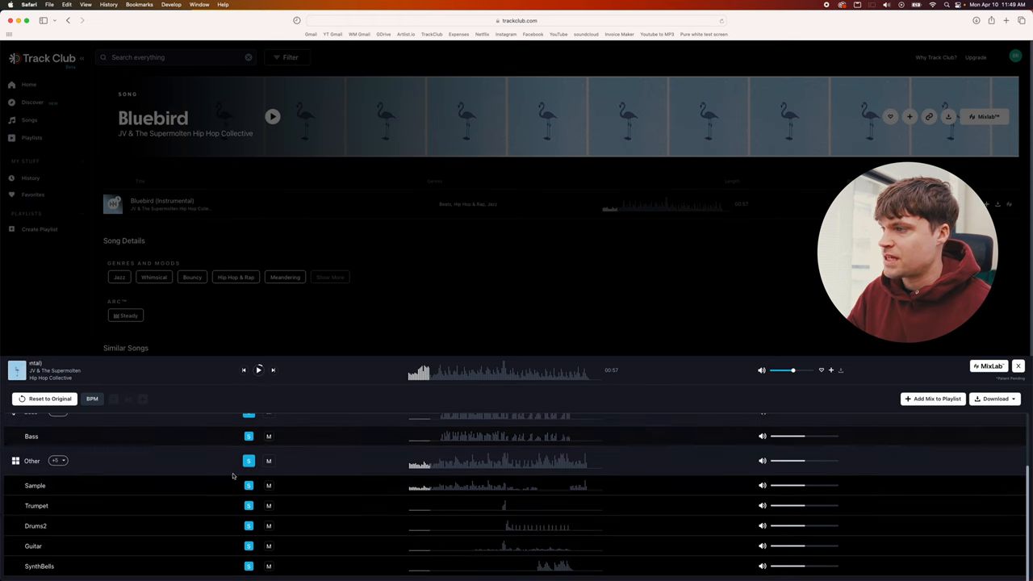
left_click(248, 485)
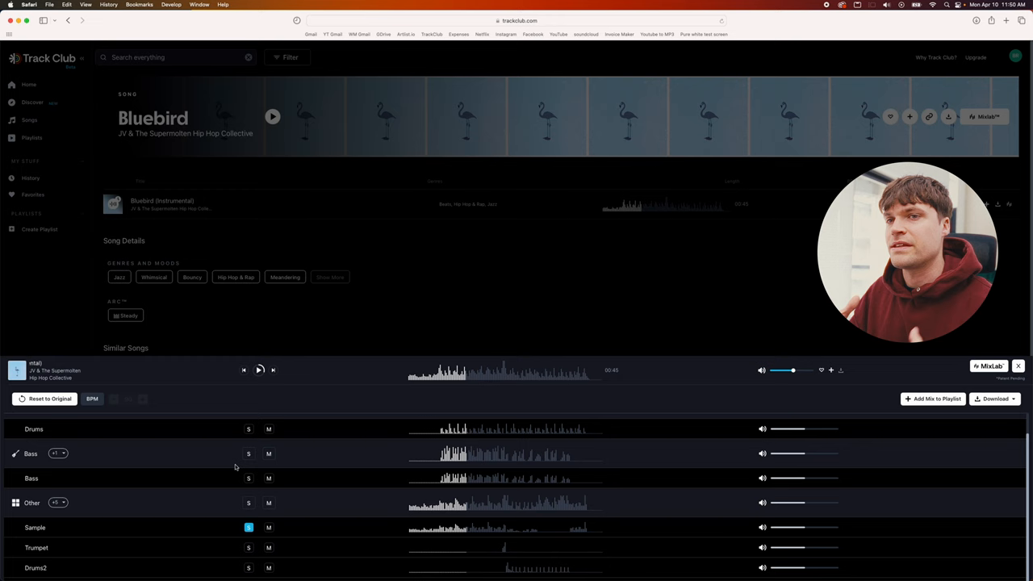
left_click(995, 399)
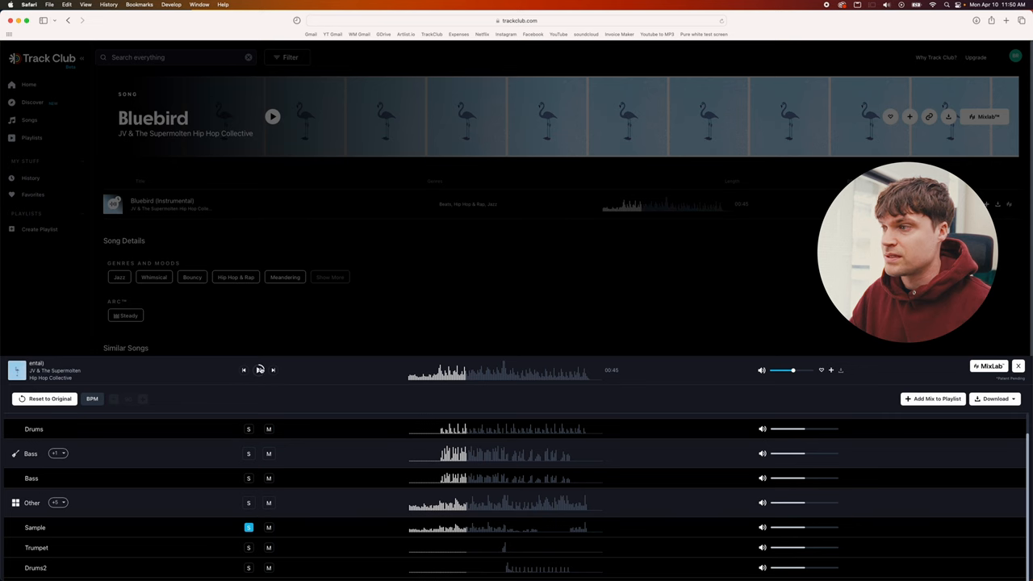
left_click(272, 116)
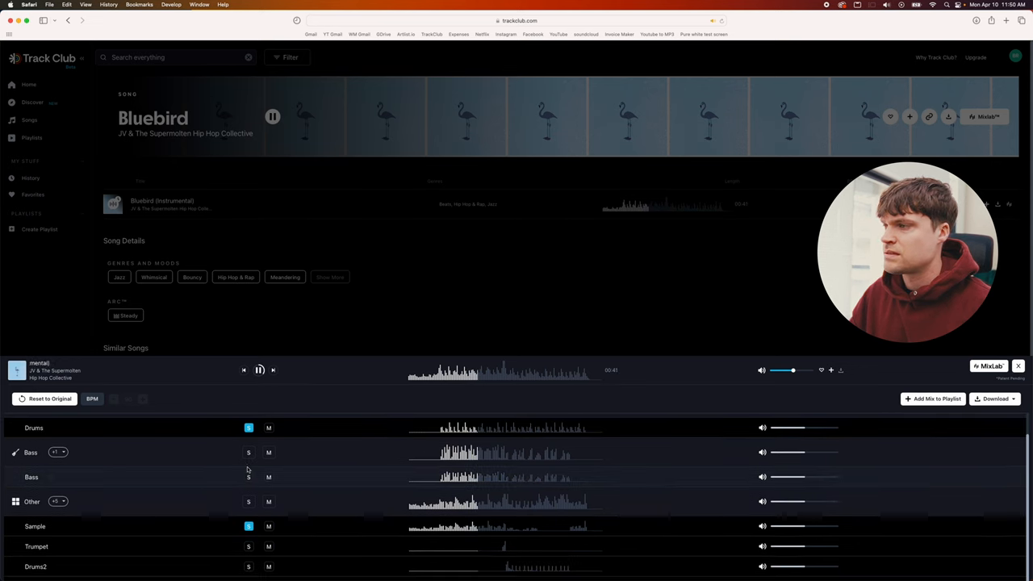
scroll("down", 3)
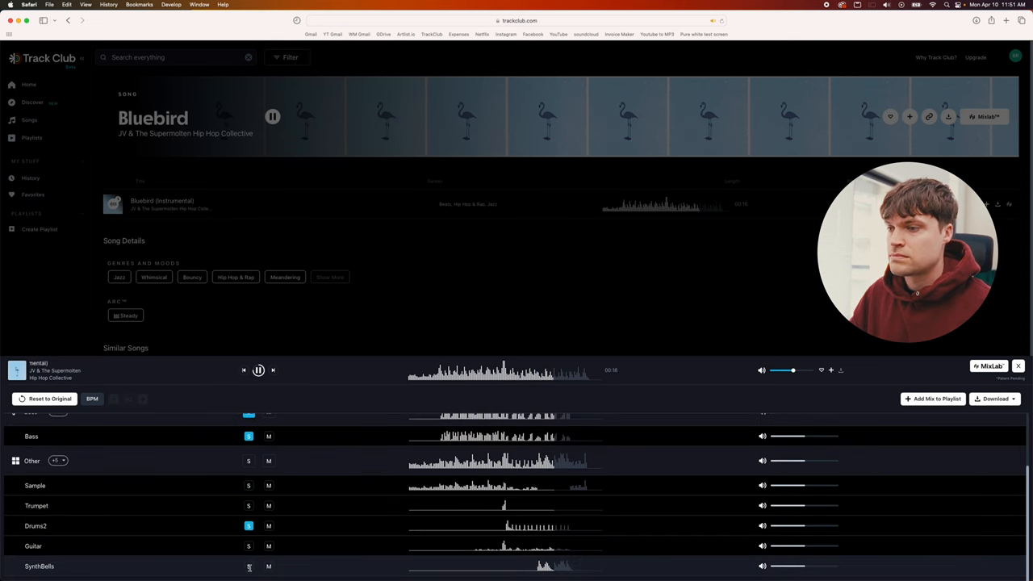
left_click(249, 566)
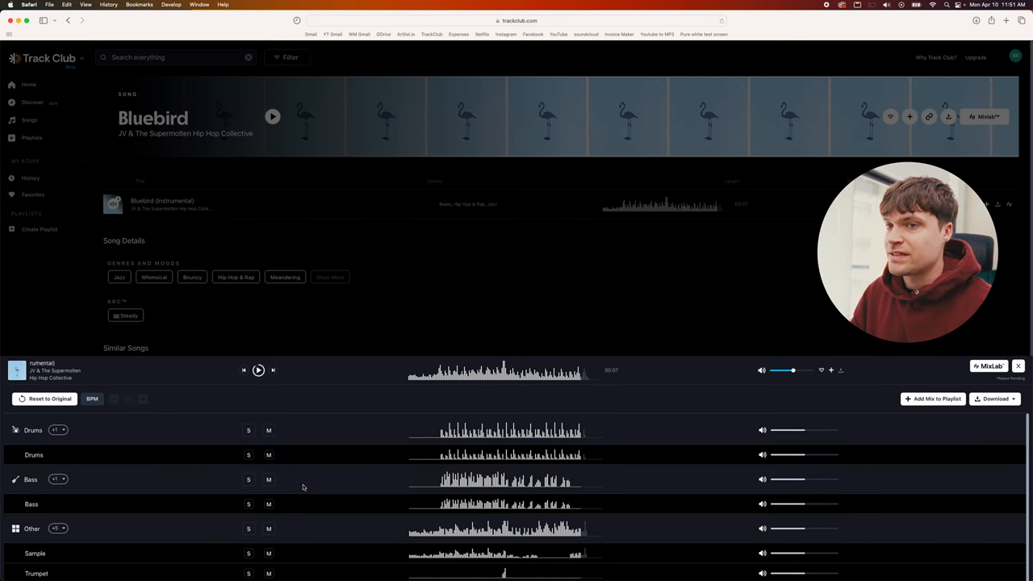
- Choose Download All Stems for Bluebird from the Download dropdown
left_click(995, 398)
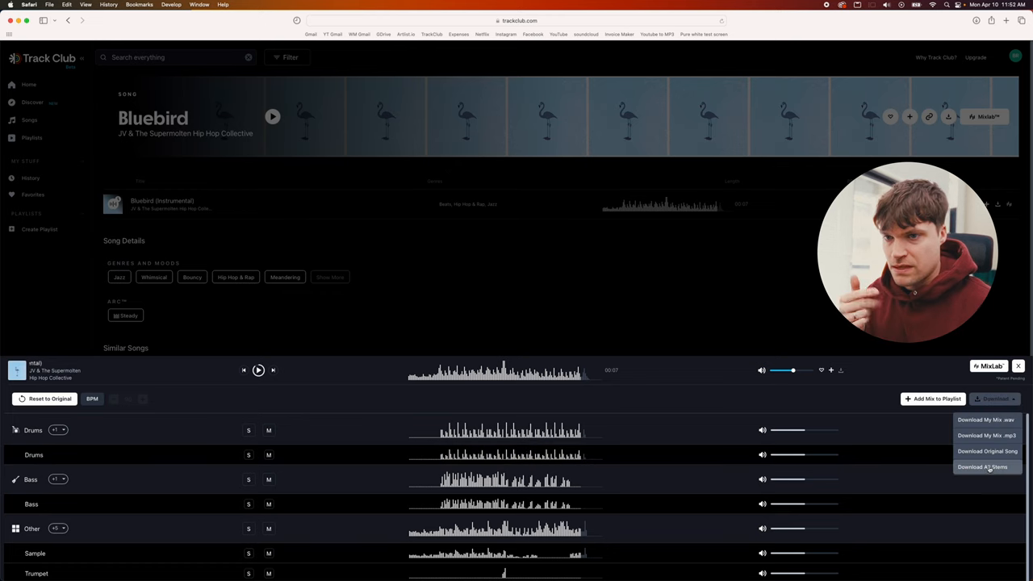
left_click(982, 466)
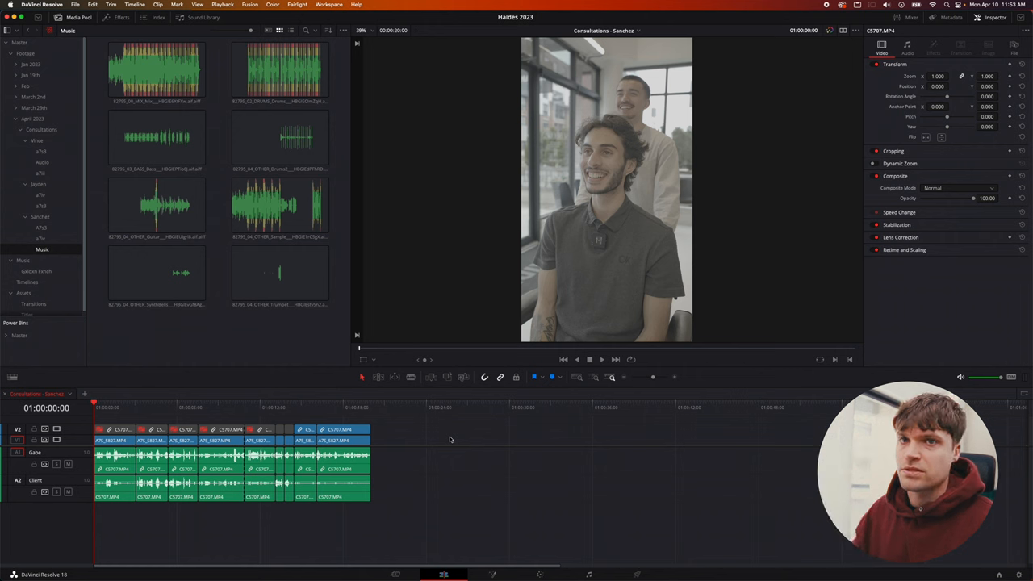
mouse_move(423, 432)
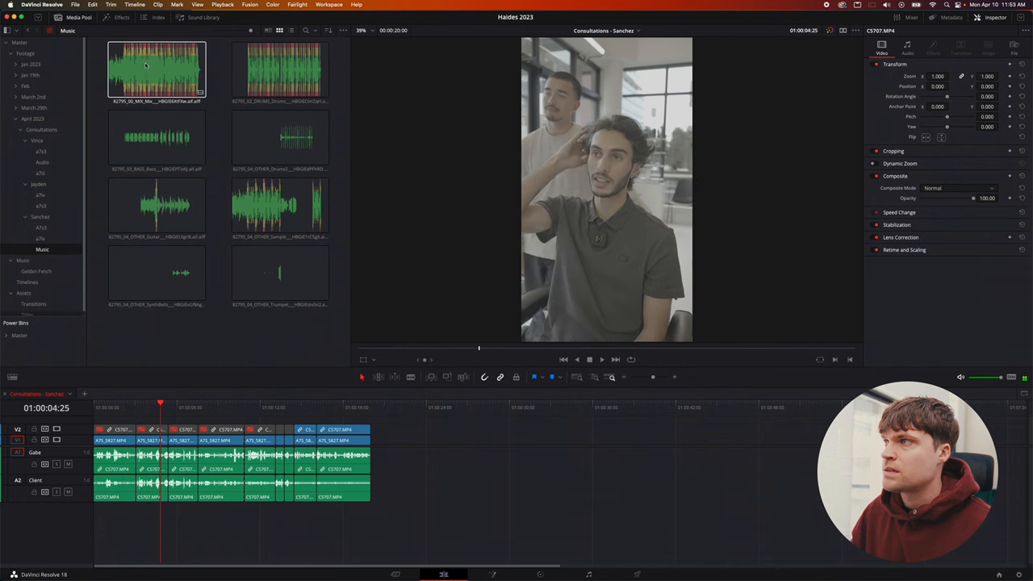
- Open the Music bin and place the OTHER_Sample stem on new track Audio 3
double_click(157, 70)
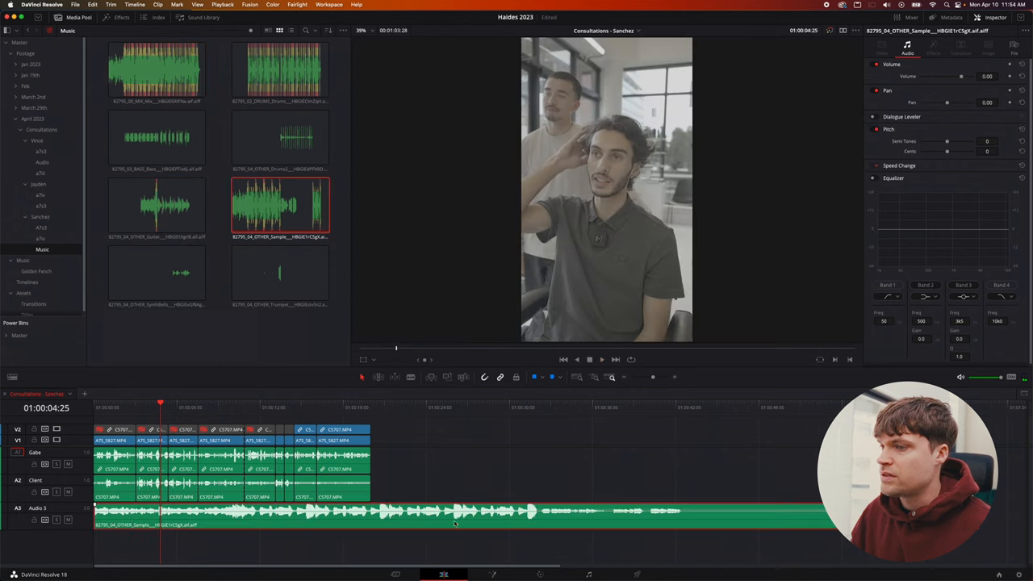
- Add the remaining Bluebird stems on A4–A8 and set Sample volume to -14.10
left_click_drag(452, 506, 452, 511)
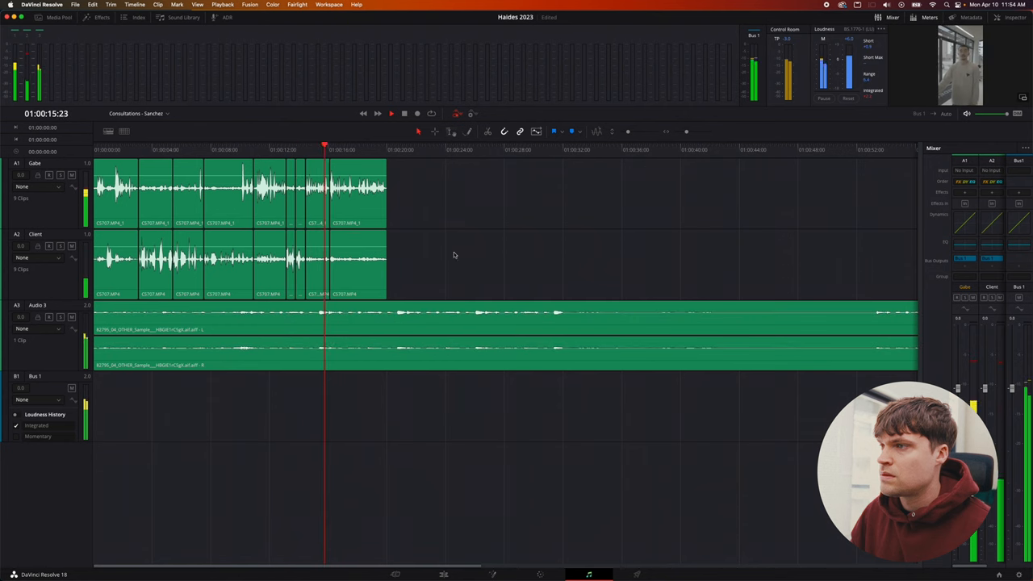
left_click(444, 574)
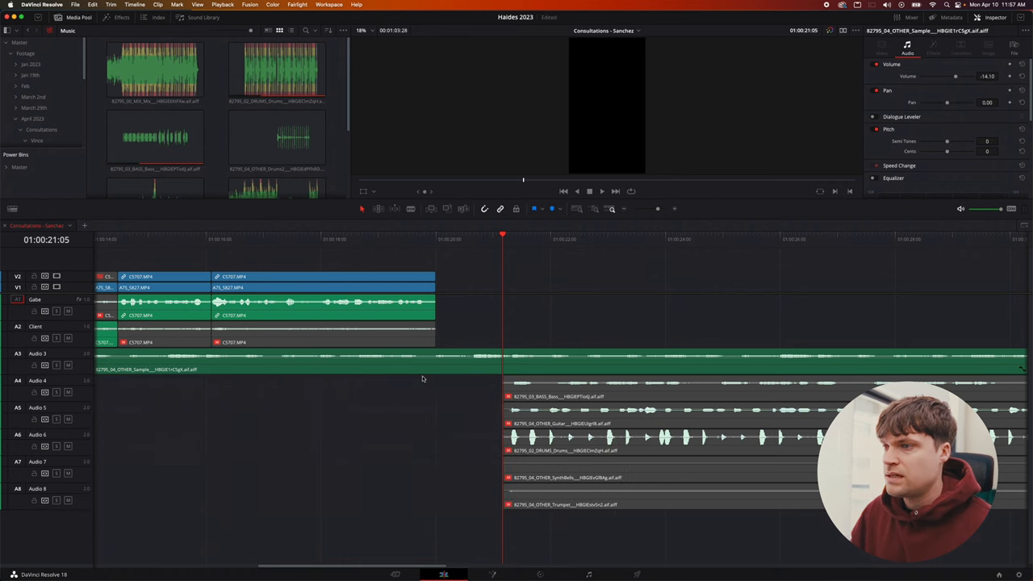
- Shift the Bass, Guitar and Drums stems earlier on tracks A4–A6
left_click(557, 384)
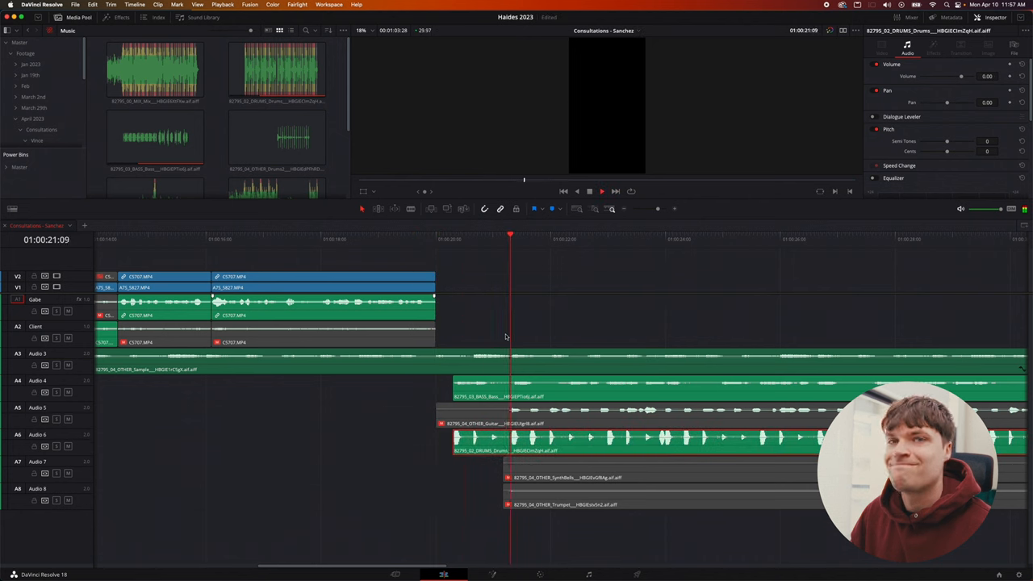
left_click(321, 239)
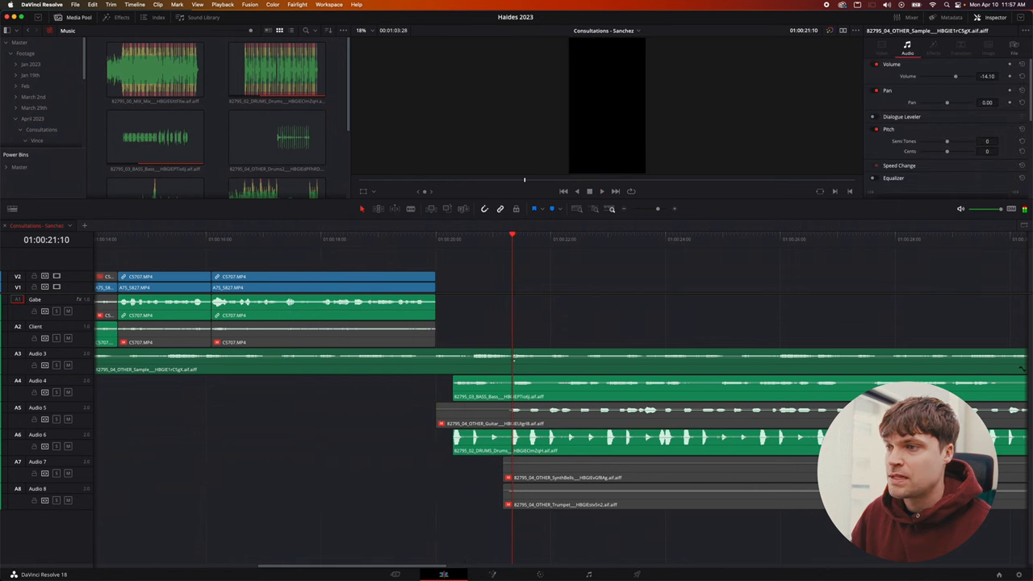
left_click_drag(512, 358, 540, 356)
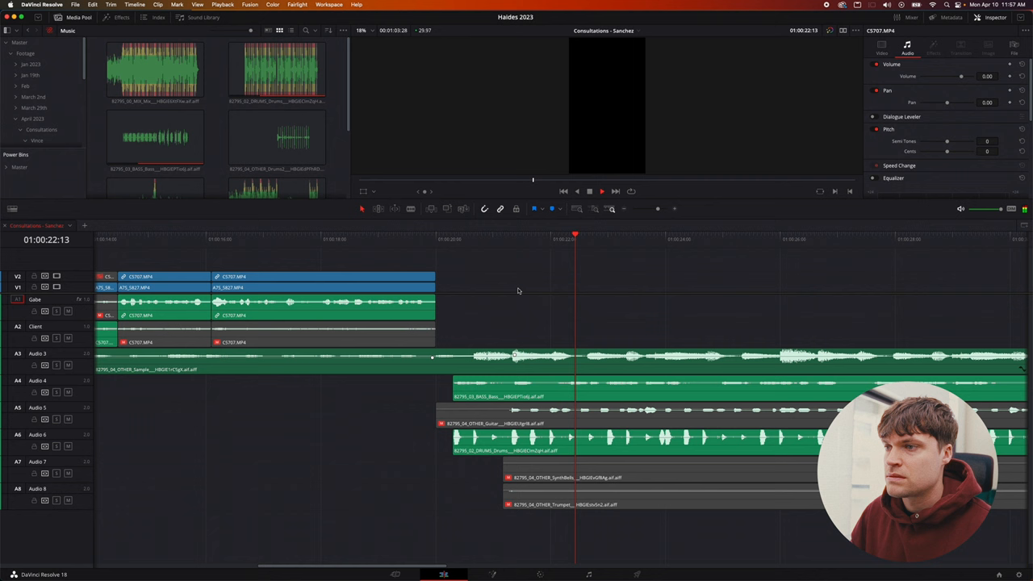
- Nudge a stem clip slightly so all six stems on A3–A8 align in time
left_click_drag(525, 351, 525, 356)
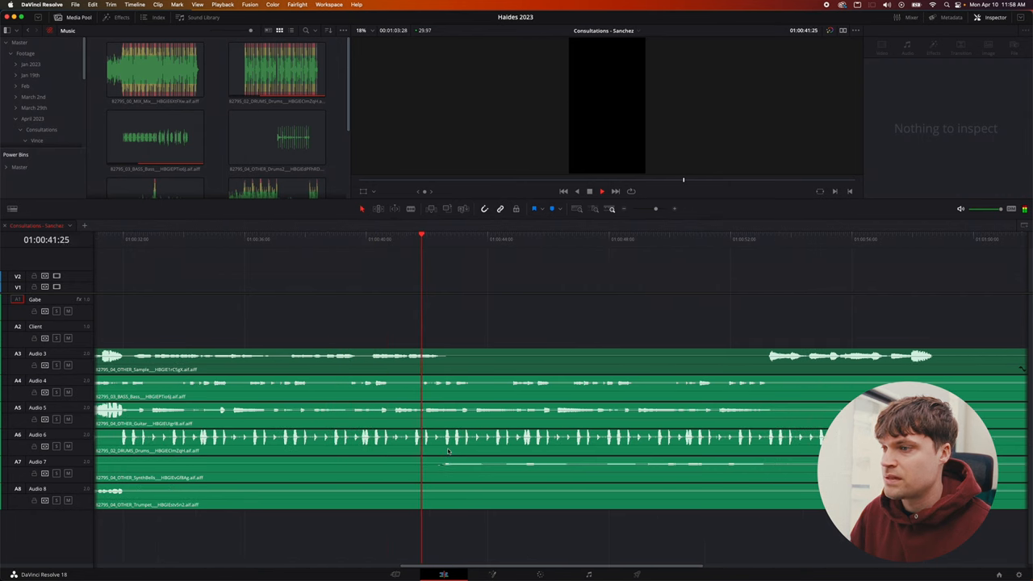
- Stagger stem entrances, split Guitar and Drums, and set Sample volume to -6.62
left_click(463, 438)
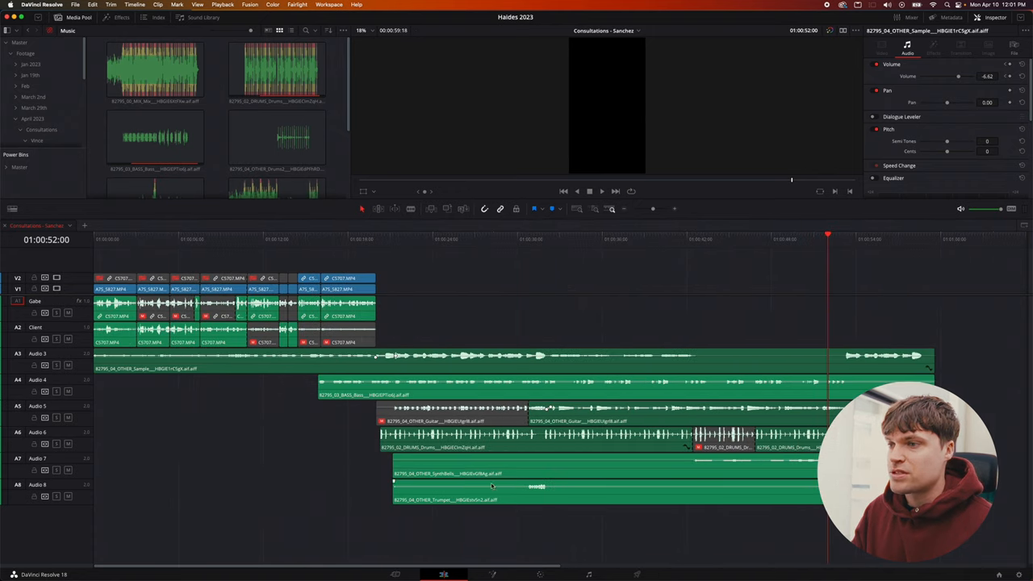
- Select the six Bluebird stems and merge them into a Music compound clip on Audio 3
left_click(304, 342)
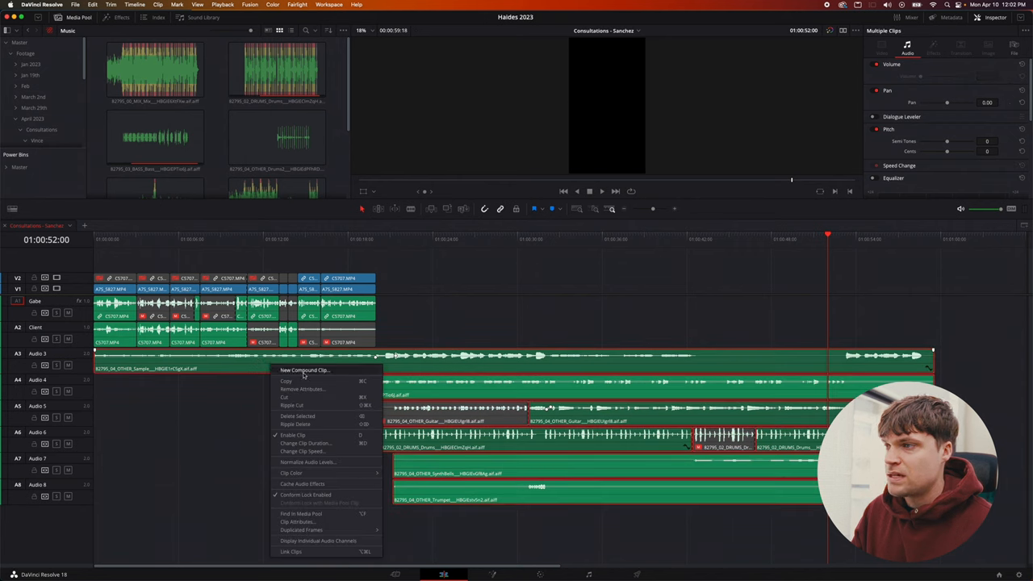
left_click(305, 370)
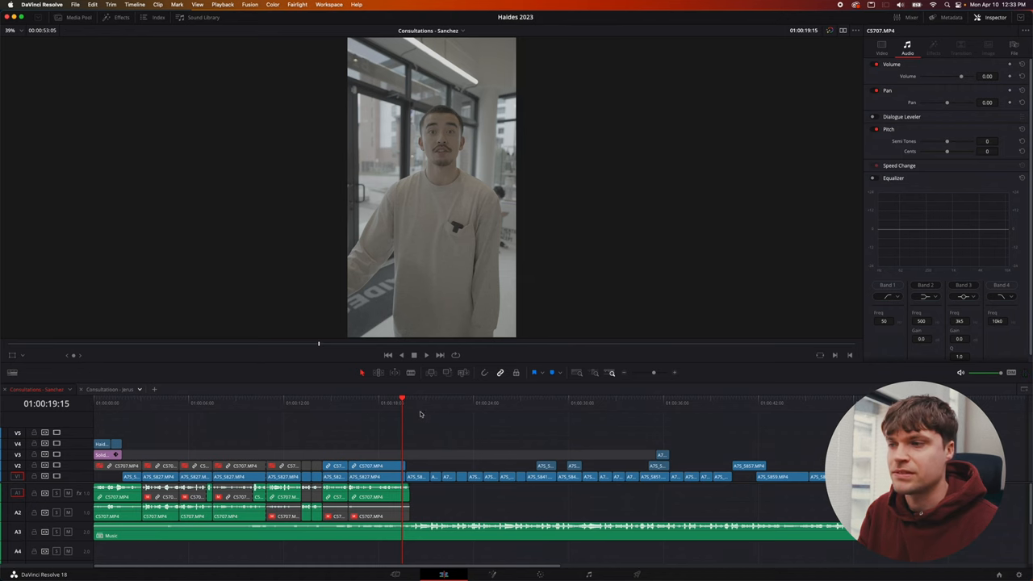
mouse_move(433, 420)
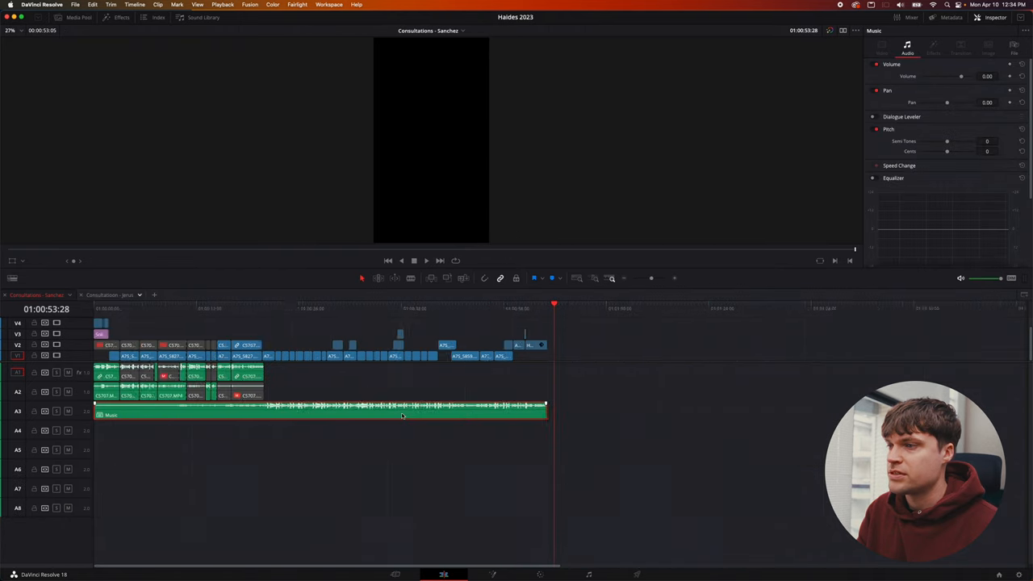
- Decompose the Music clip using clips only, then begin a new compound clip named Music
right_click(401, 415)
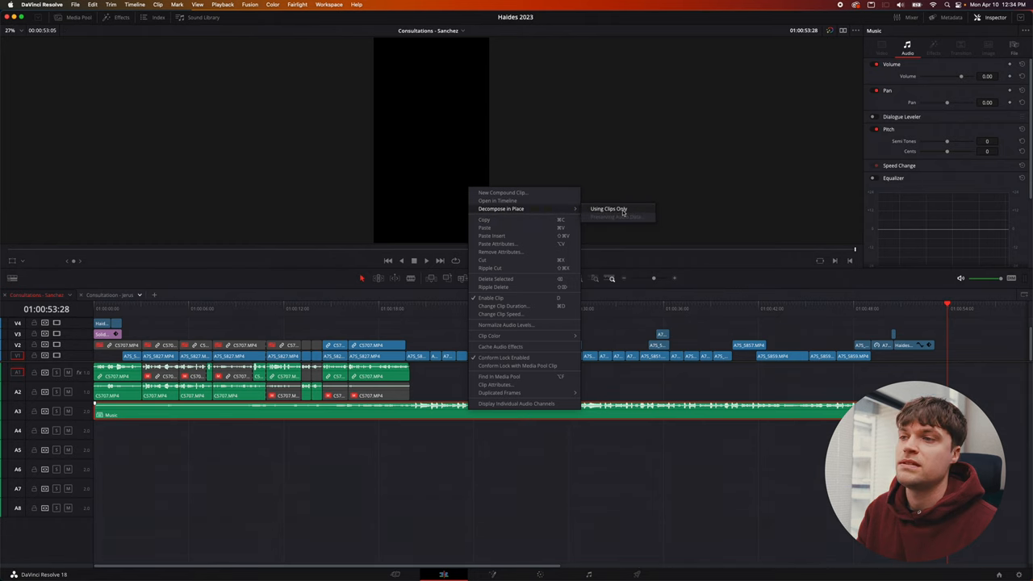
left_click(608, 208)
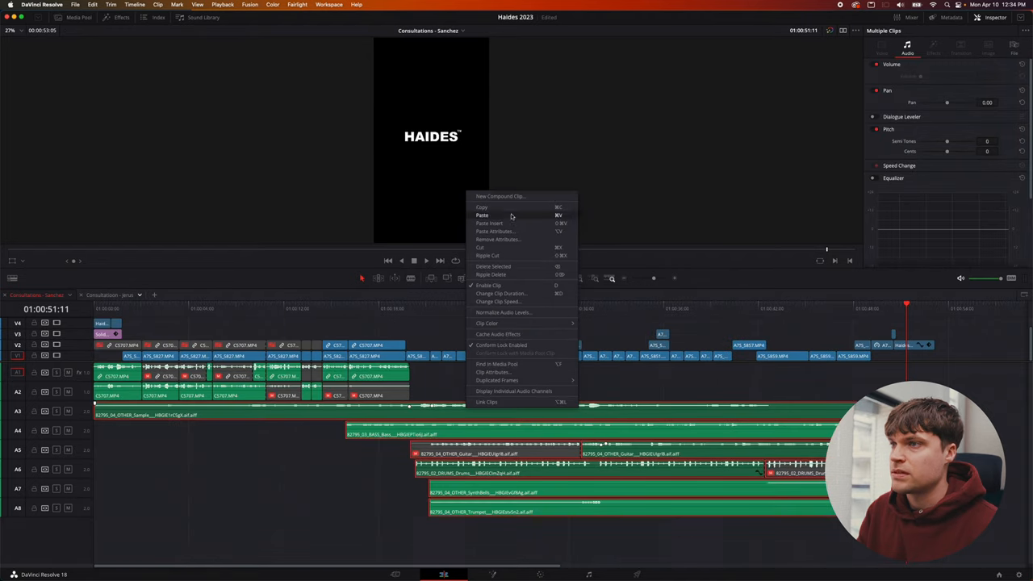
left_click(500, 196)
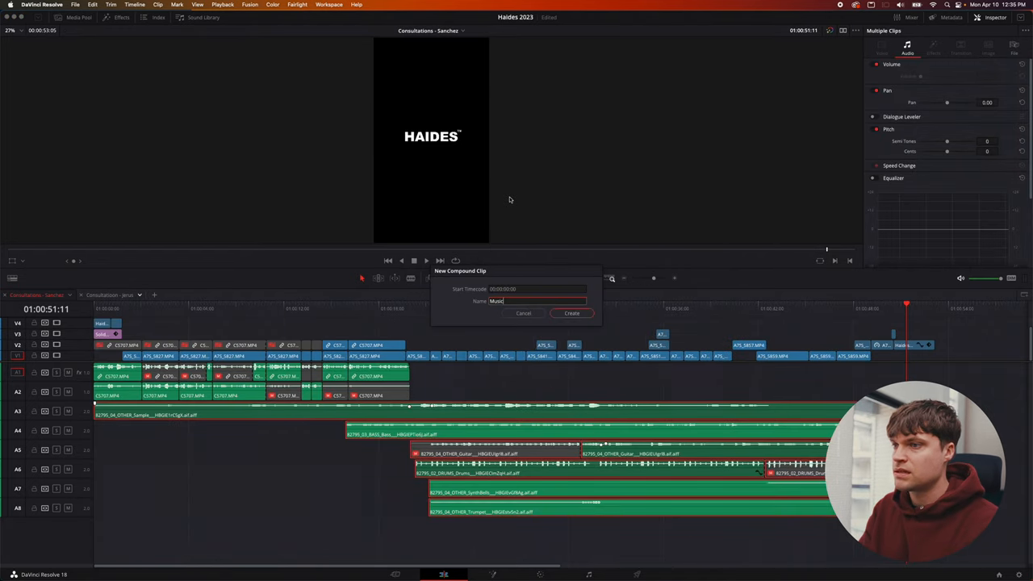